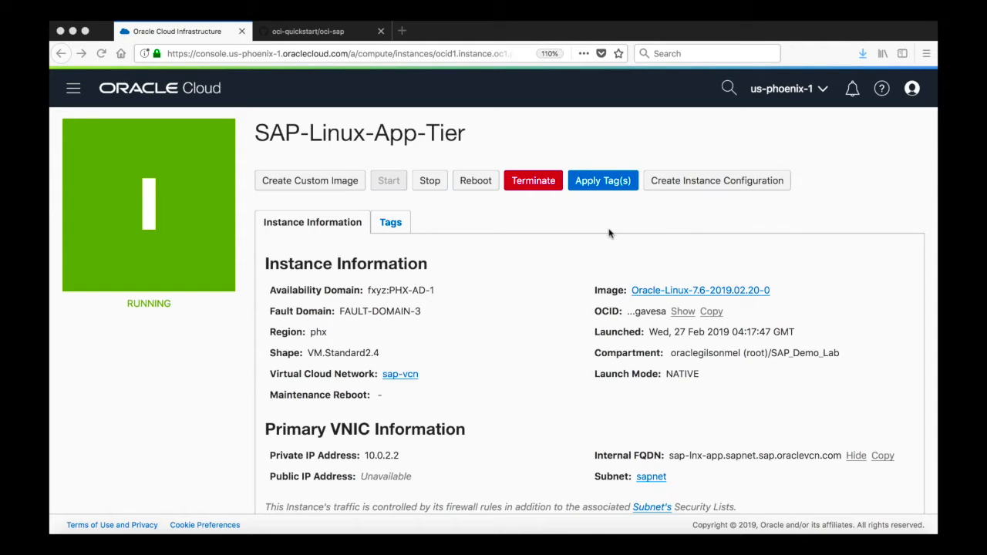
mouse_move(407, 460)
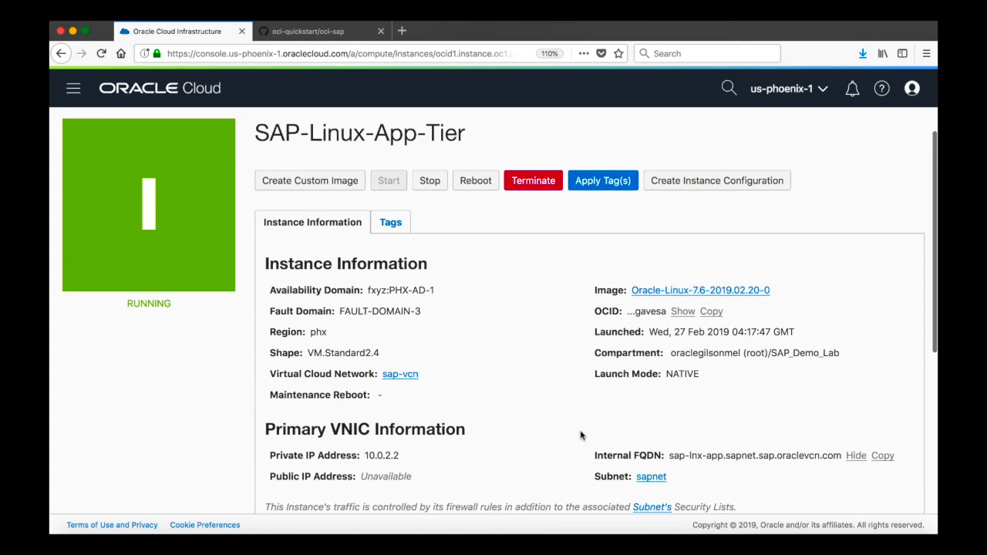
mouse_move(559, 436)
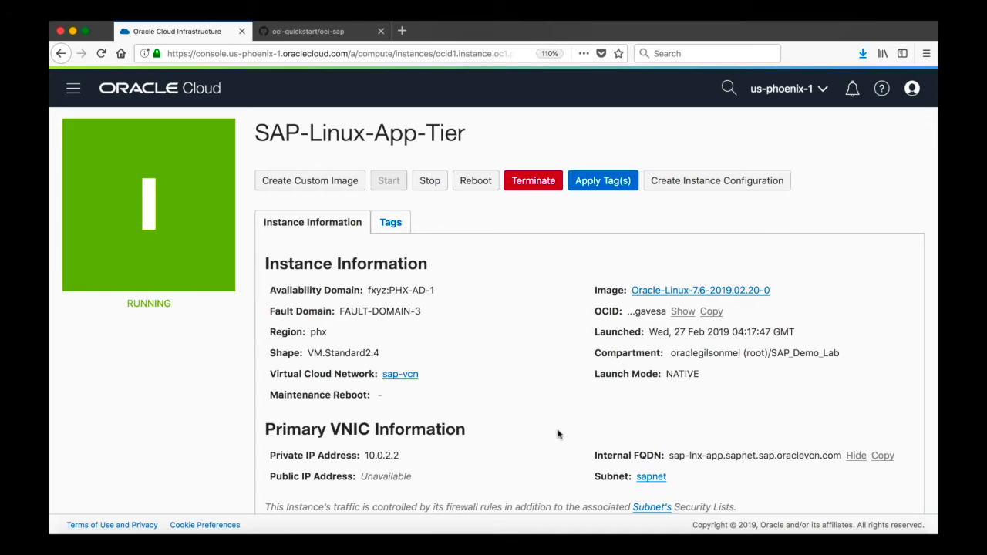
Connect to the SAP-Linux-App-Tier instance over VNC from its active console connection.
scroll(down, 3)
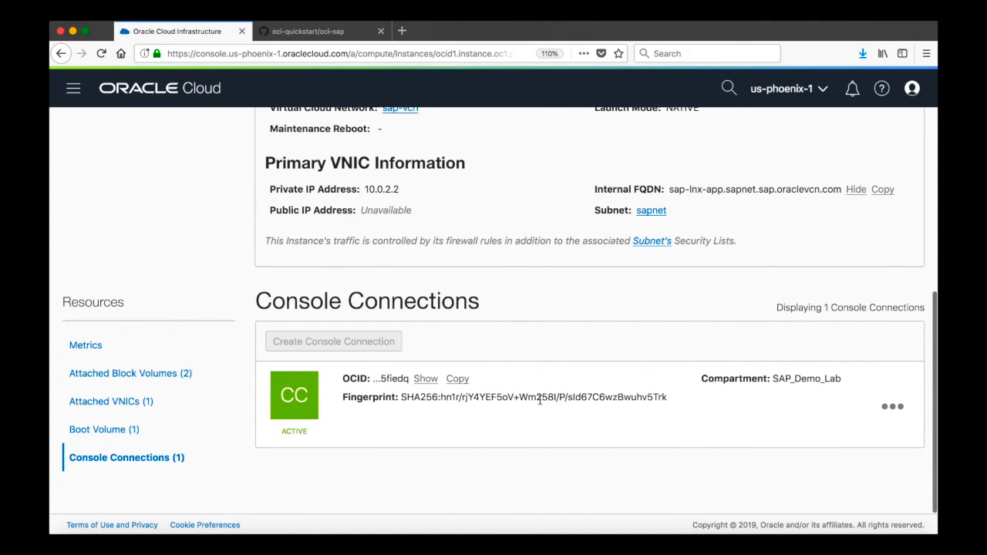
click(892, 407)
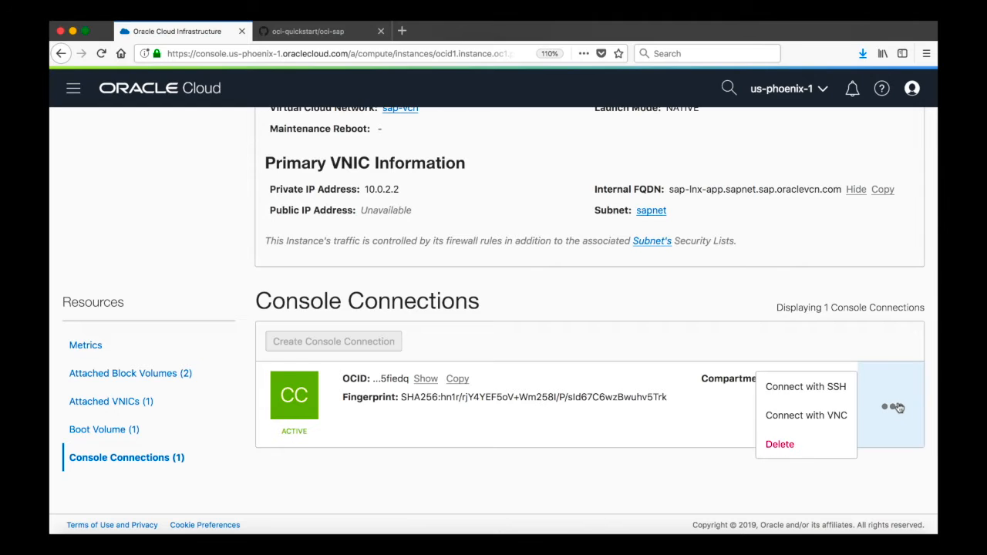
click(805, 415)
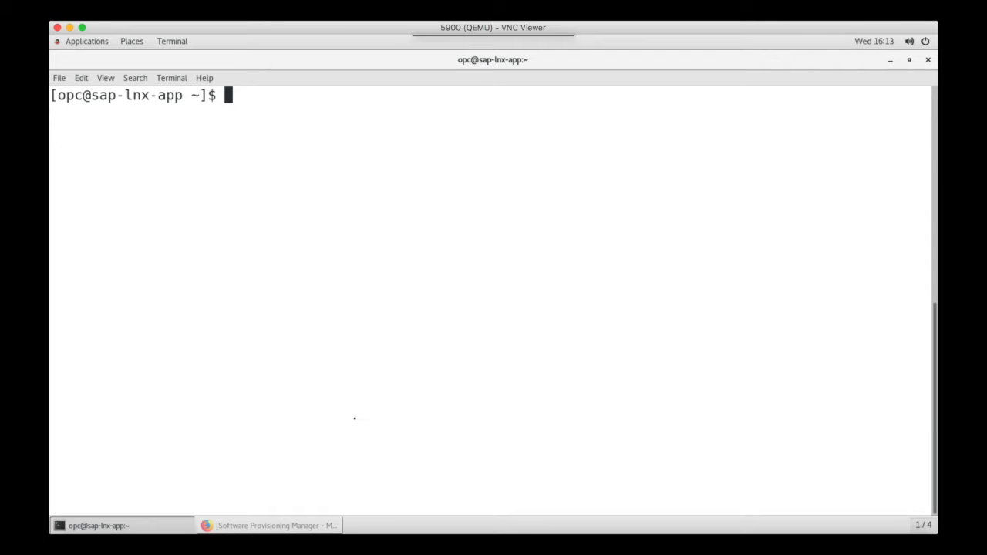
Run df to confirm /software, /sapmnt and /usr/sap/trans are NFS-mounted.
text(df)
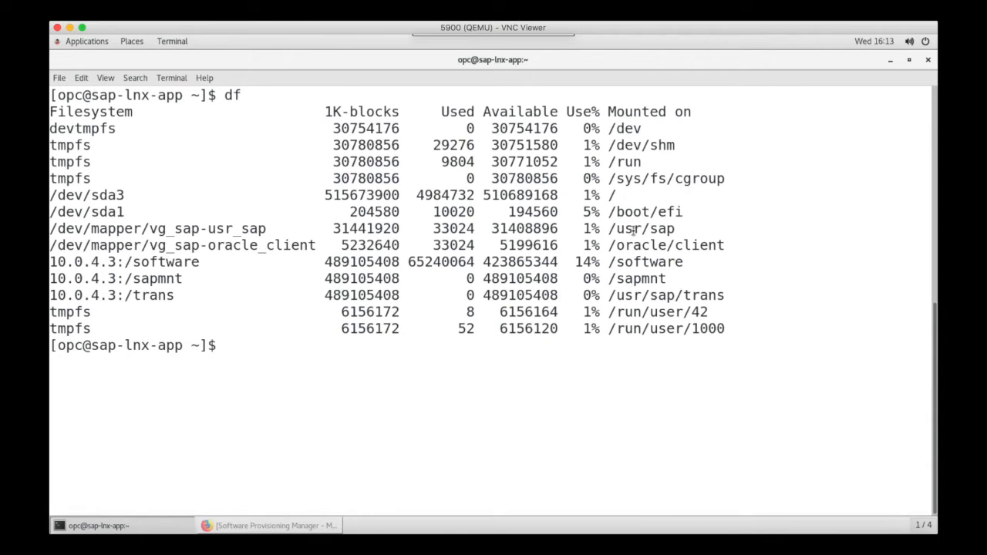
double_click(641, 228)
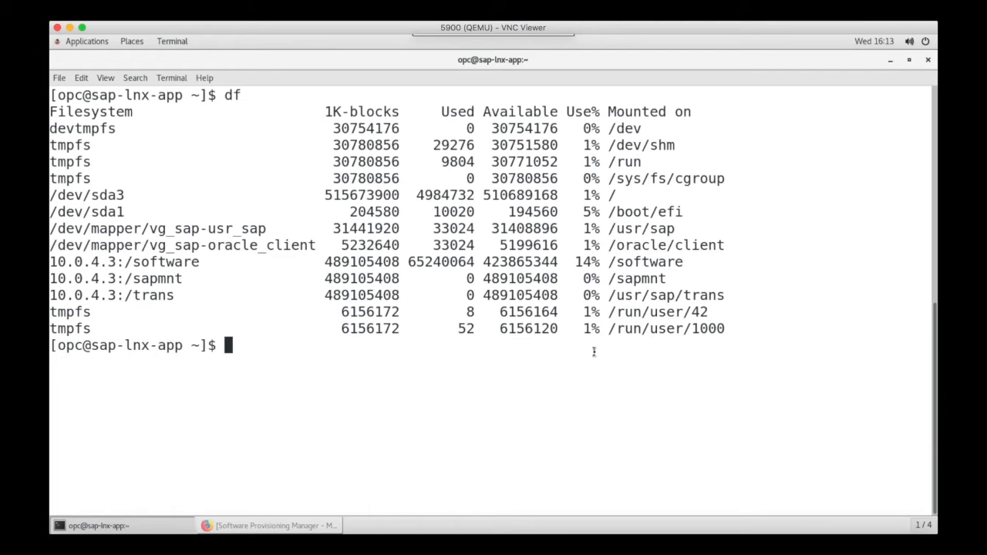
Change into /software/Install_Files and then into its SWPM directory.
text(cd /so)
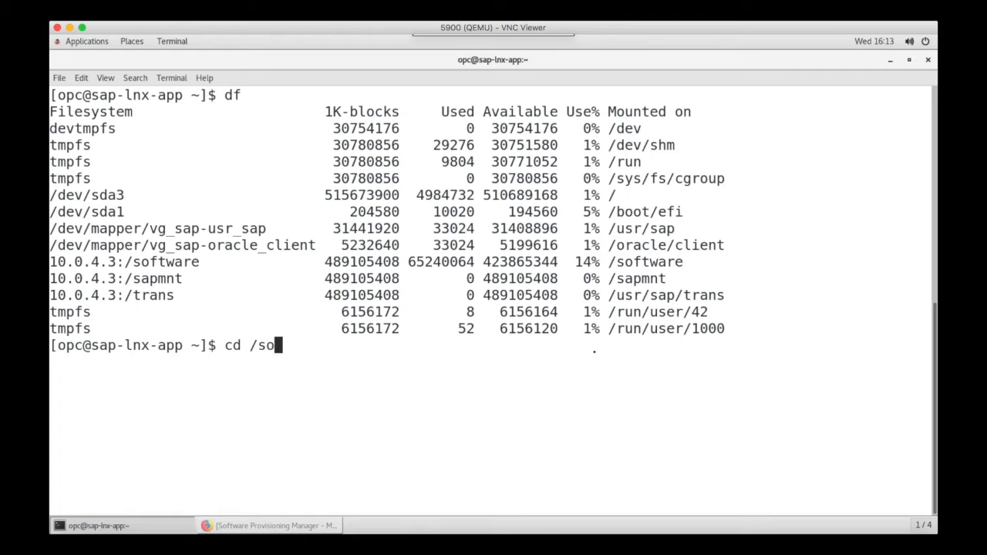
text(ftware/Install_Files/)
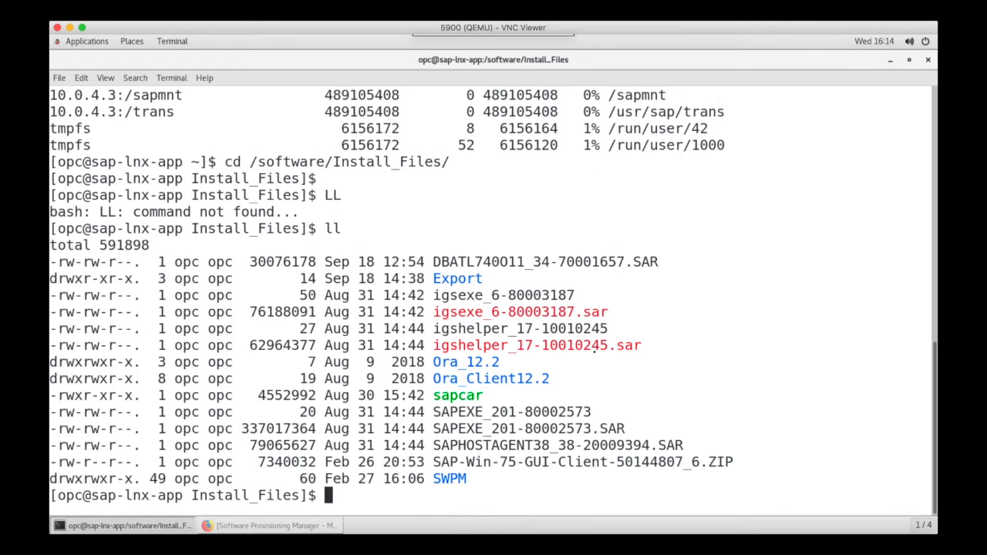
text(cd)
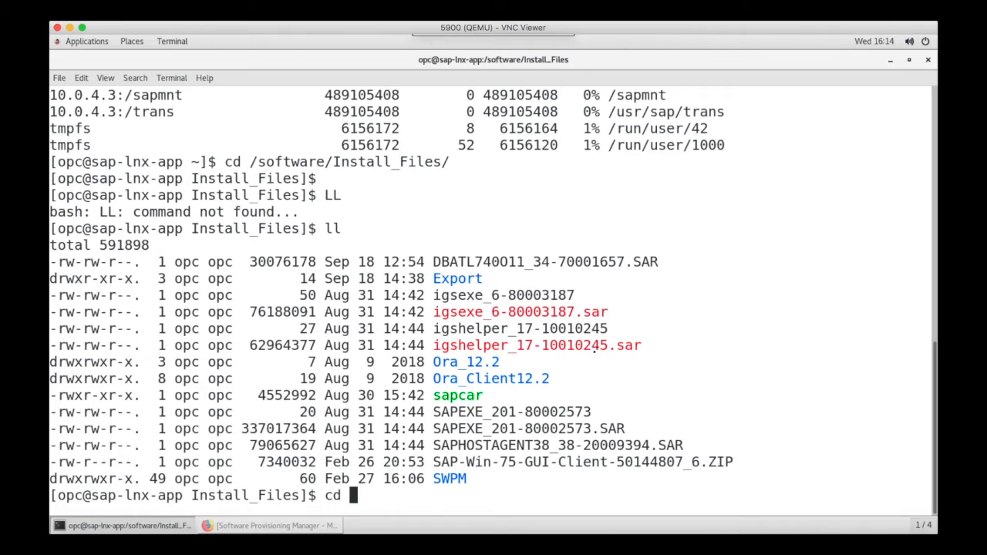
text(SWPM)
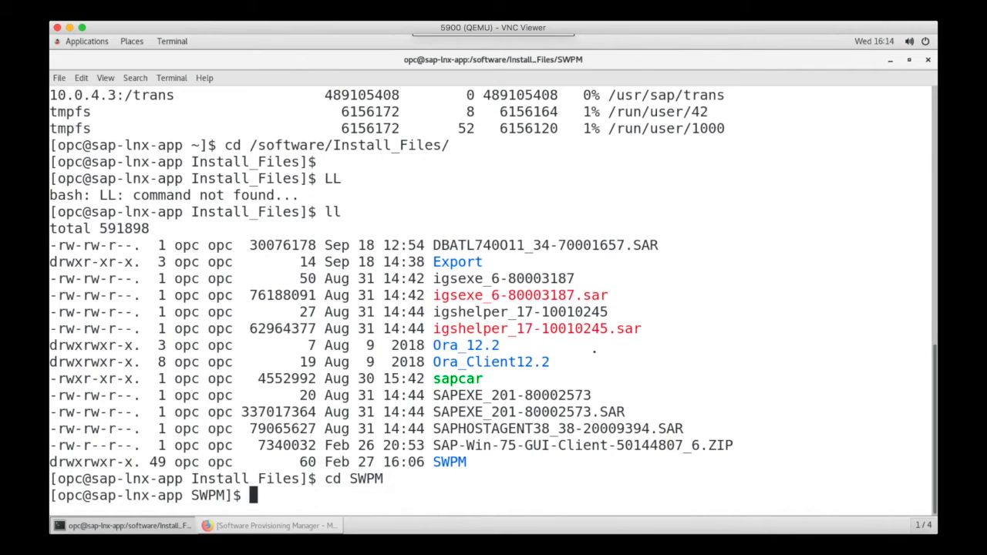
Launch sudo ./sapinst to start the SAP installer as root.
text(sudo)
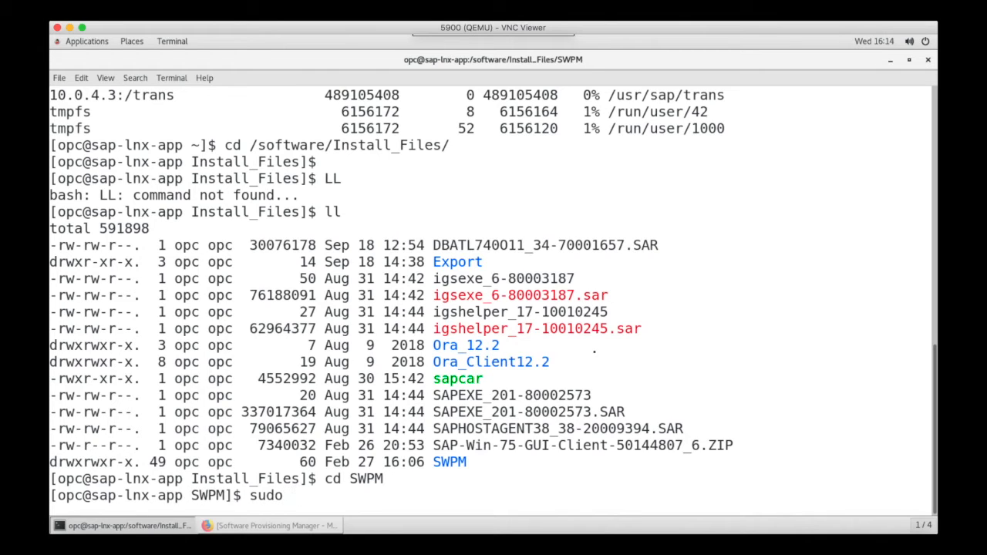
text(.)
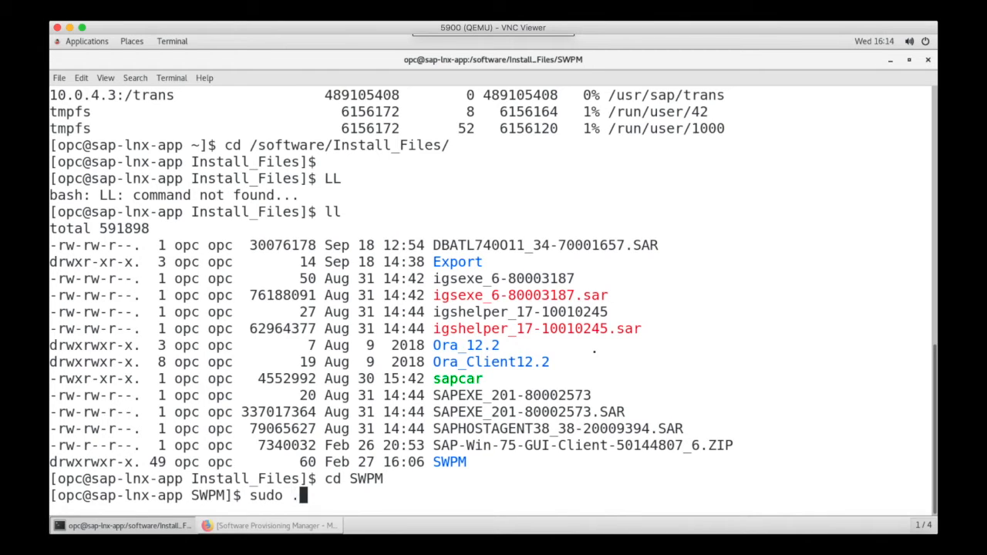
text(/sapinst)
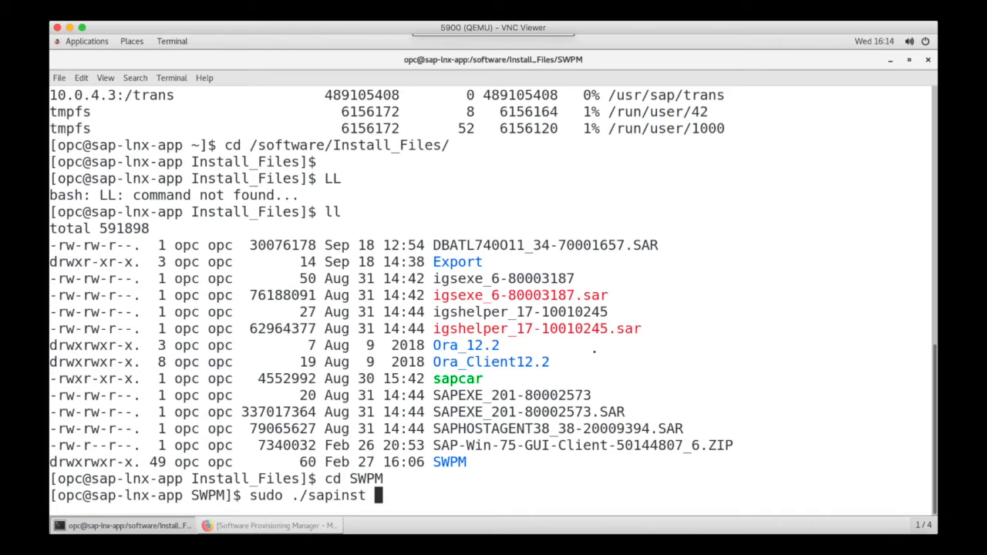
key(Return)
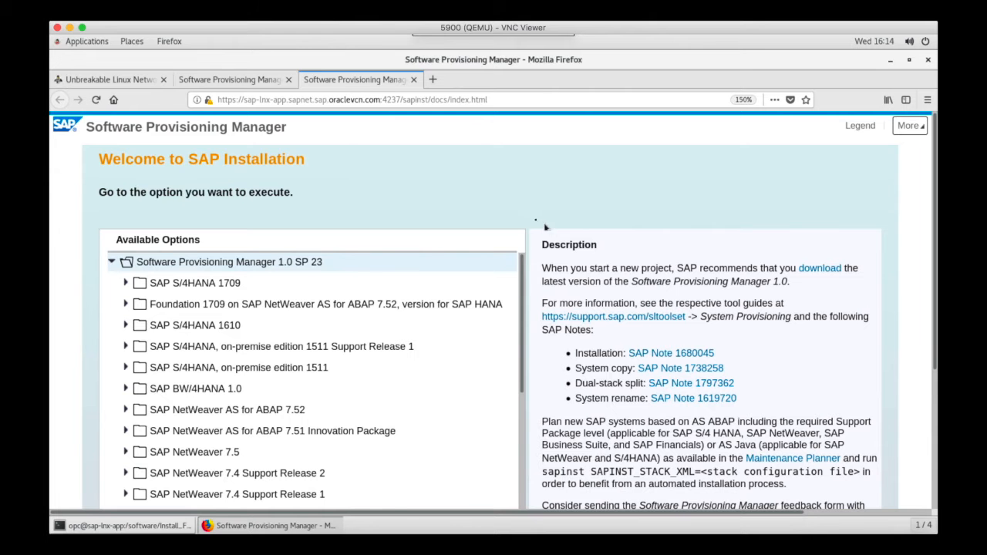
mouse_move(531, 216)
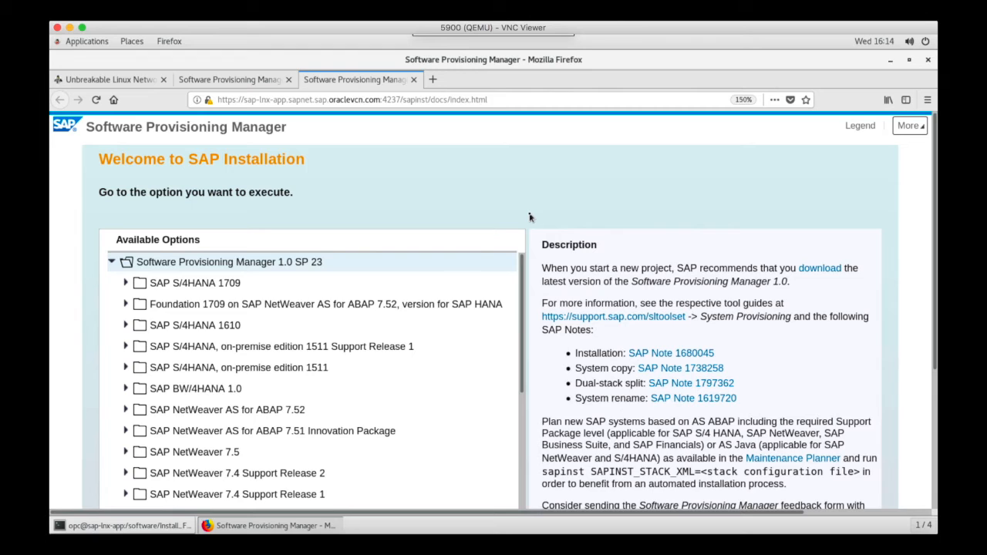
Expand SAP NetWeaver 7.5 > Oracle > Installation in the Available Options tree.
scroll(down, 3)
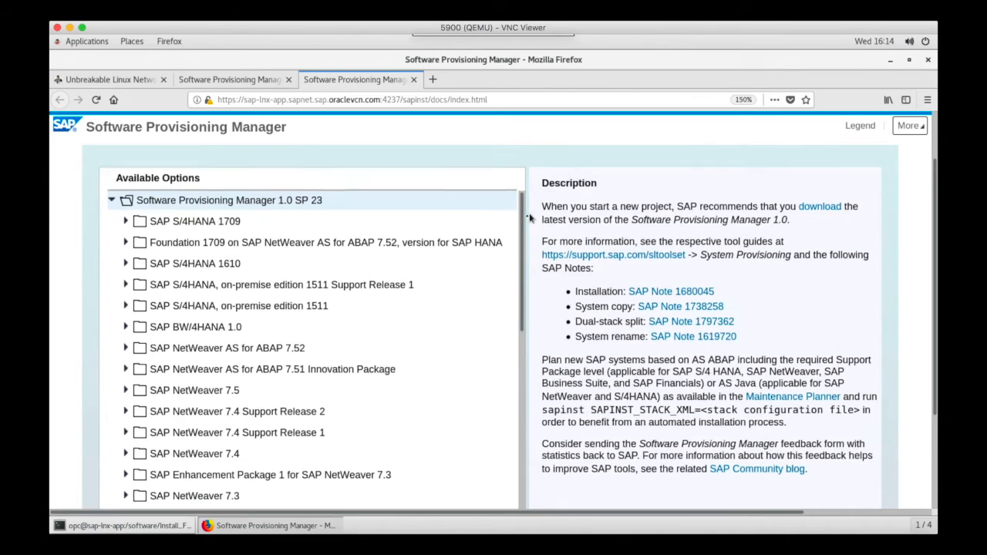
scroll(down, 3)
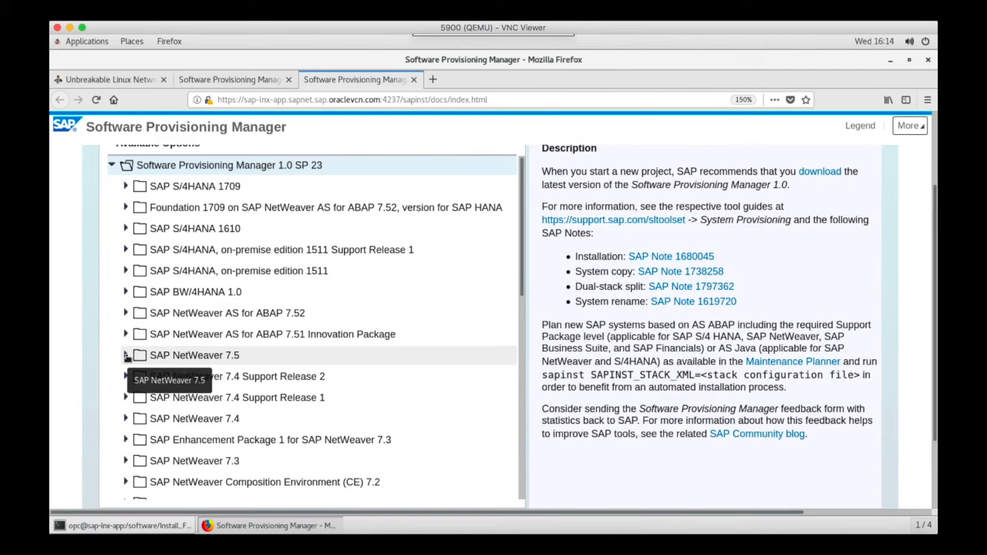
click(124, 355)
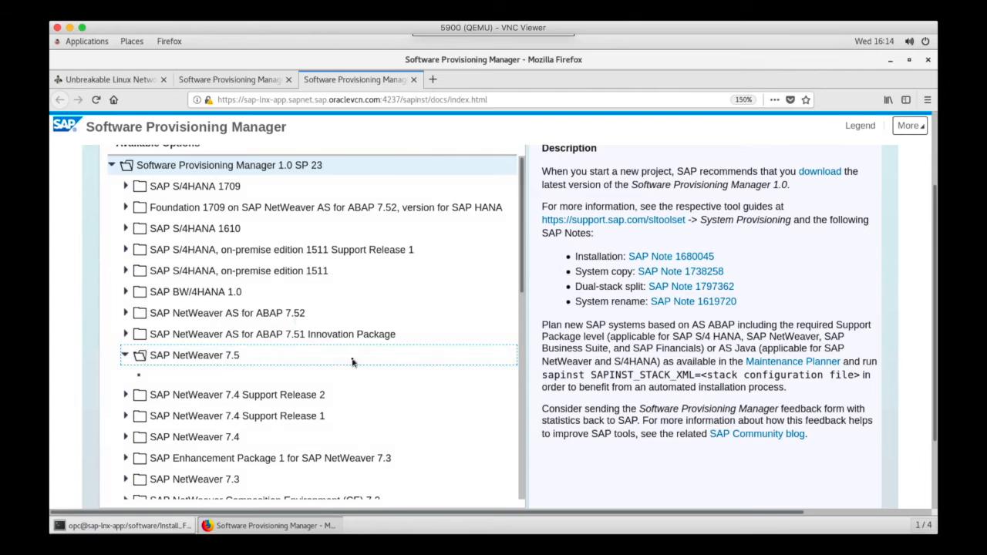
click(125, 355)
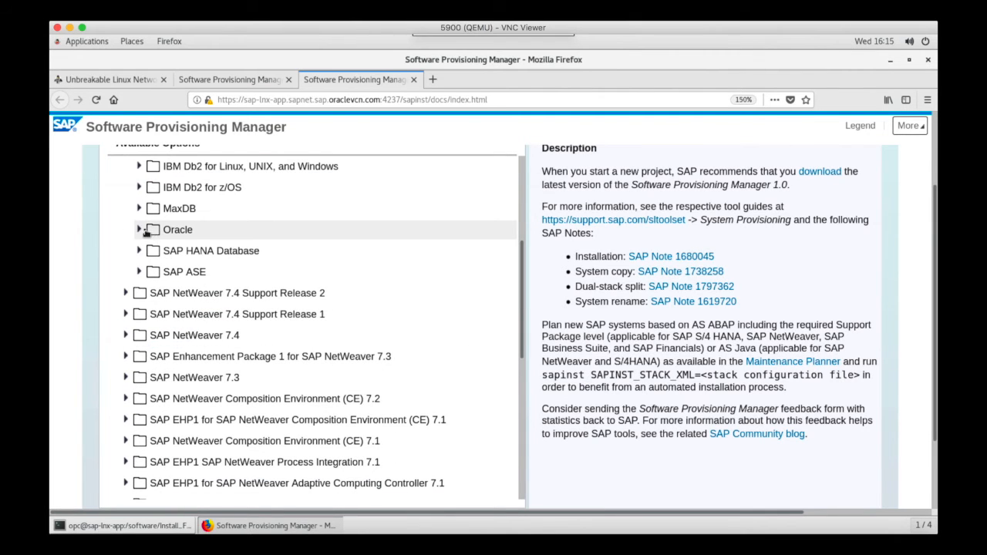
click(139, 228)
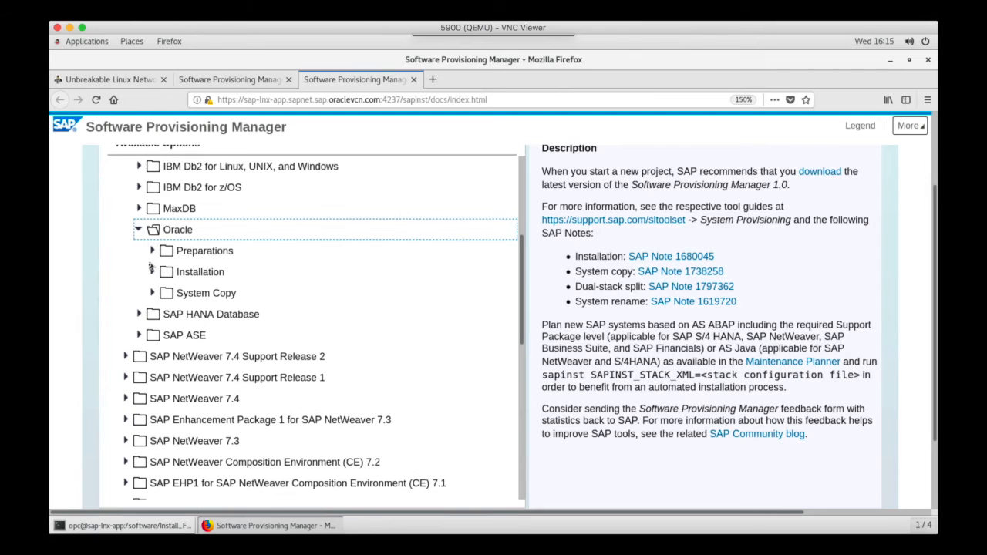
click(152, 272)
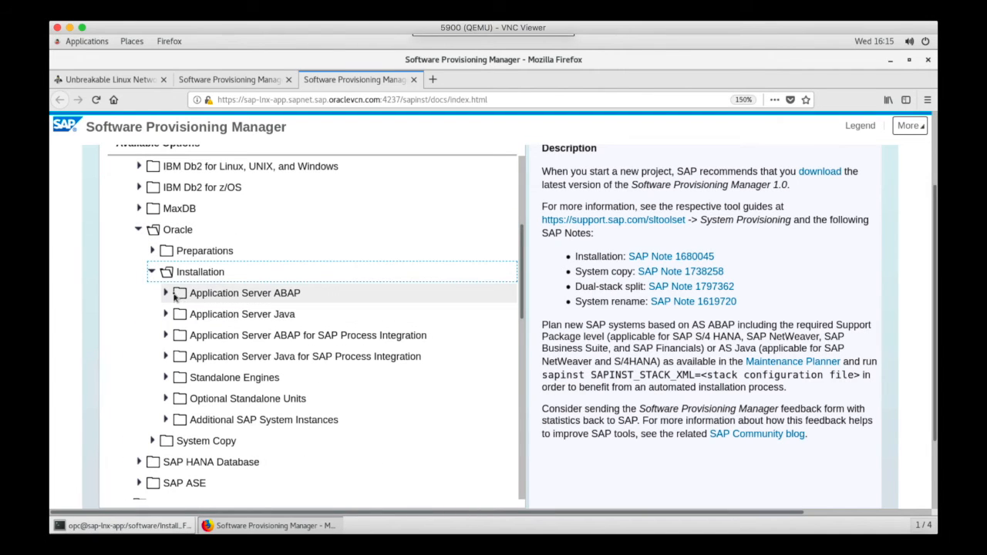
Expand Application Server ABAP > Distributed System and select ASCS Instance.
click(246, 293)
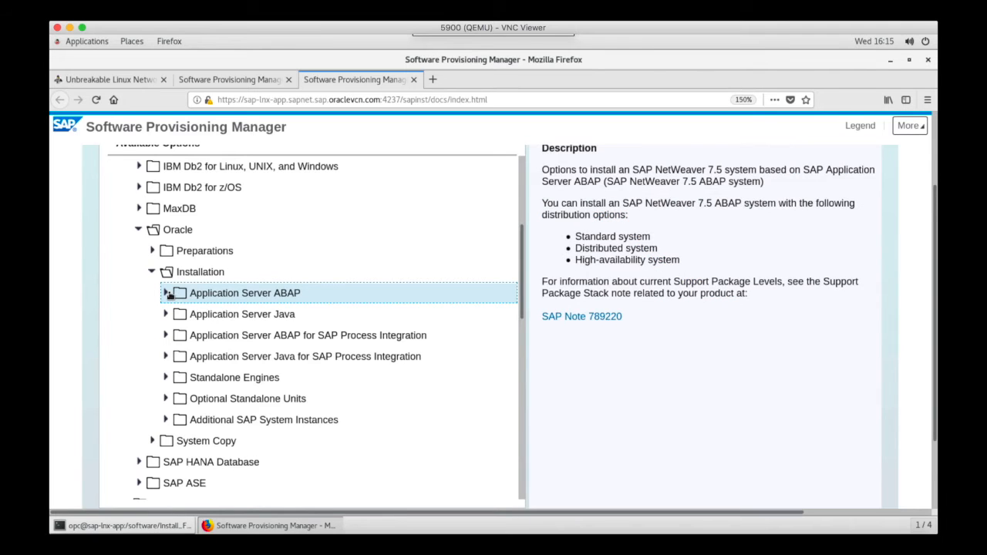
click(165, 294)
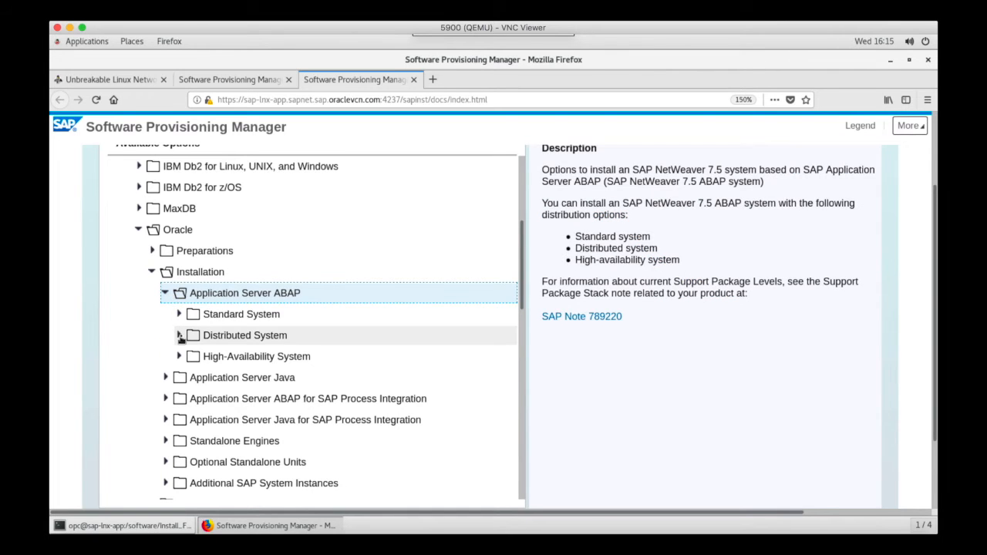
click(179, 335)
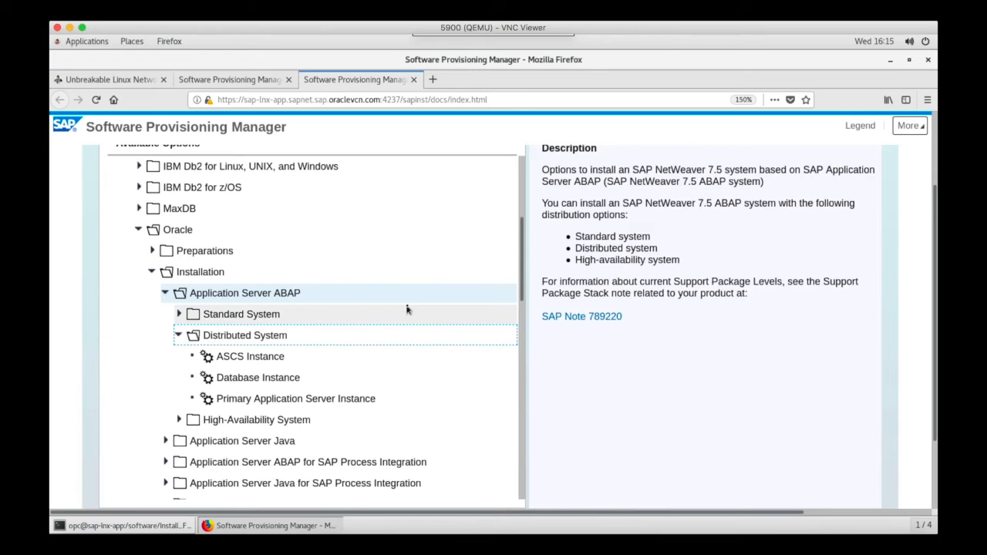
scroll(down, 3)
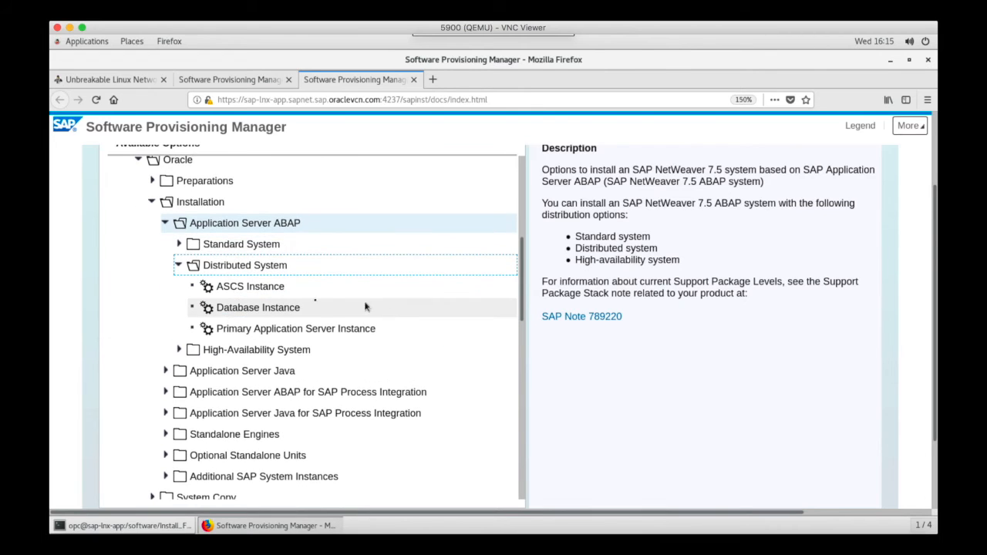
mouse_move(250, 285)
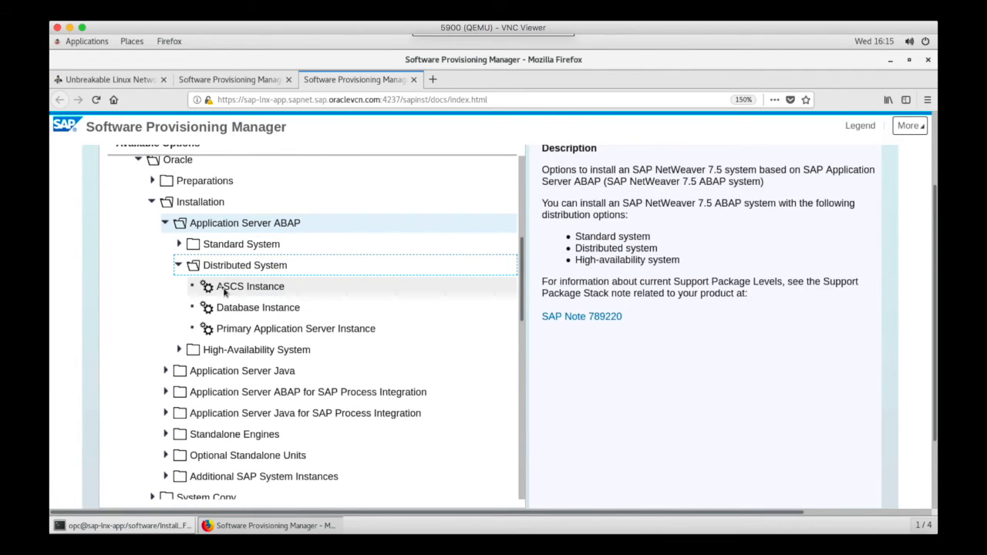
click(250, 285)
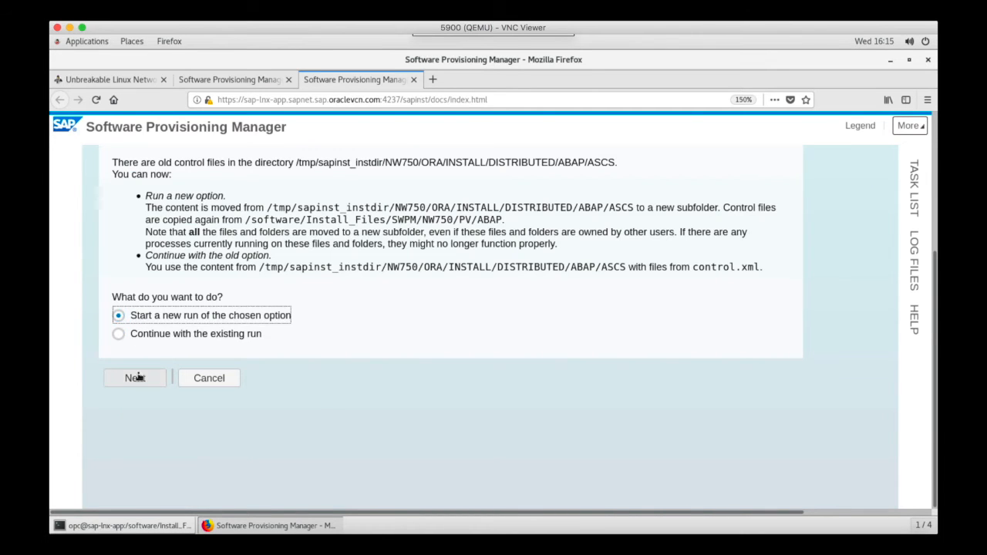
Start a new run in Typical mode, confirm the master password, and continue past detected packages.
click(135, 378)
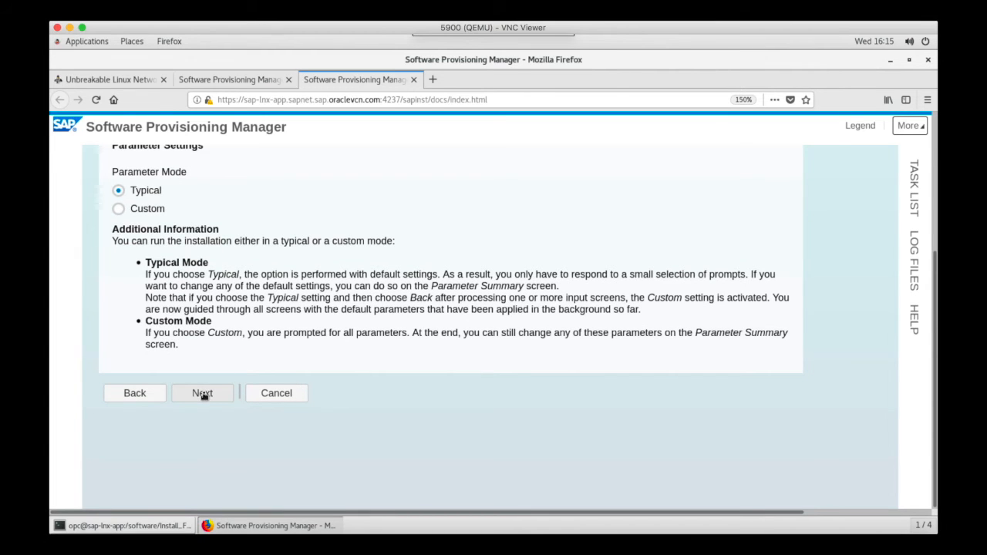
click(202, 394)
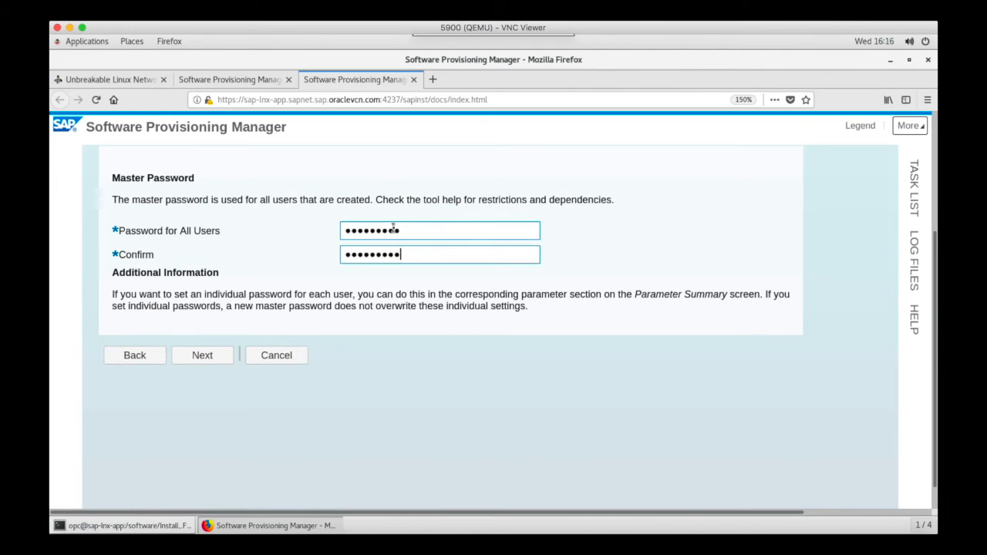
click(202, 354)
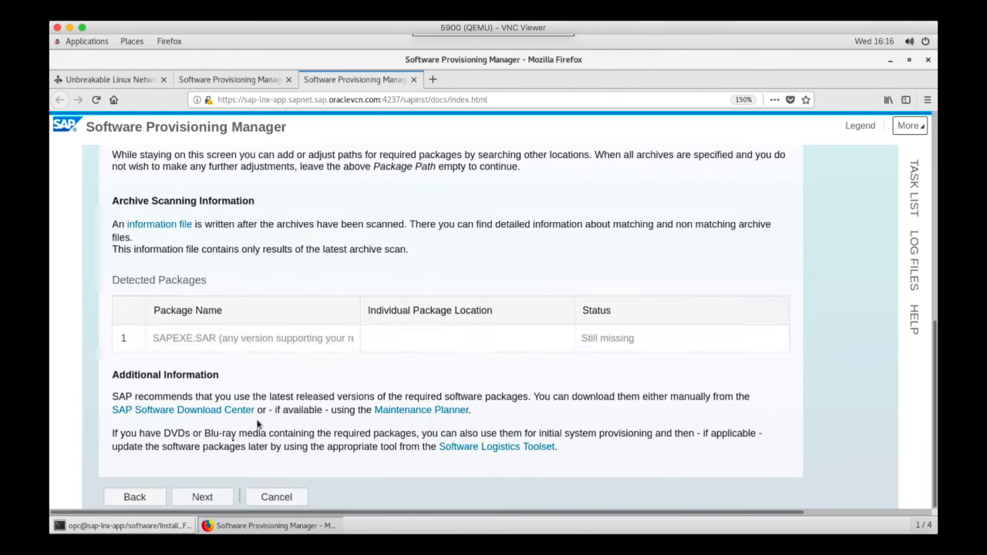
click(202, 497)
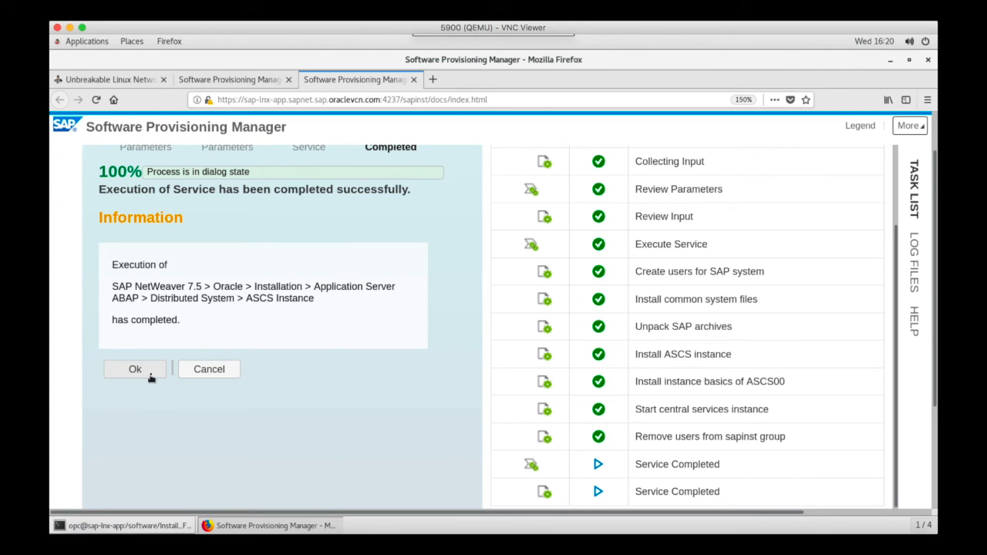
Confirm the ASCS completion message and exit the installer back to the SWPM prompt.
click(135, 368)
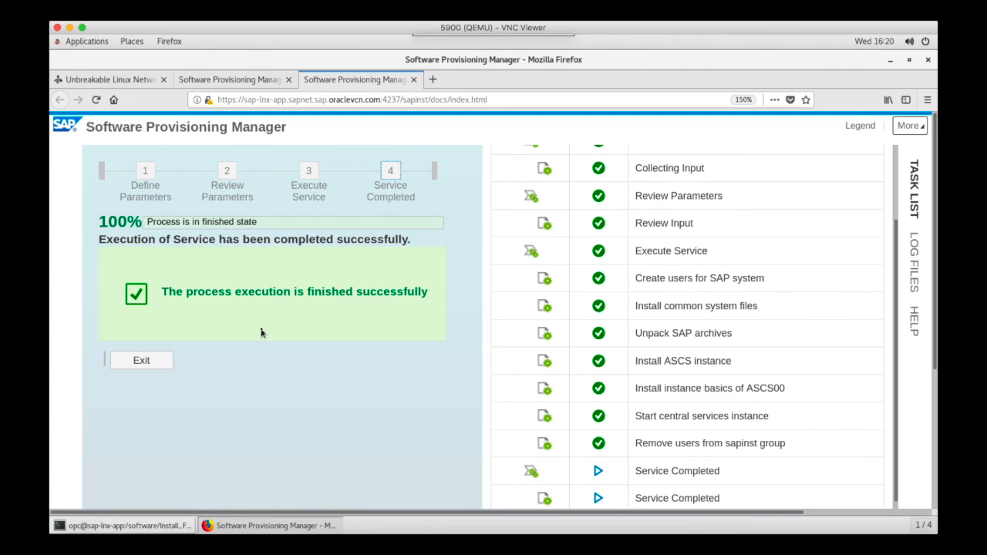
click(142, 361)
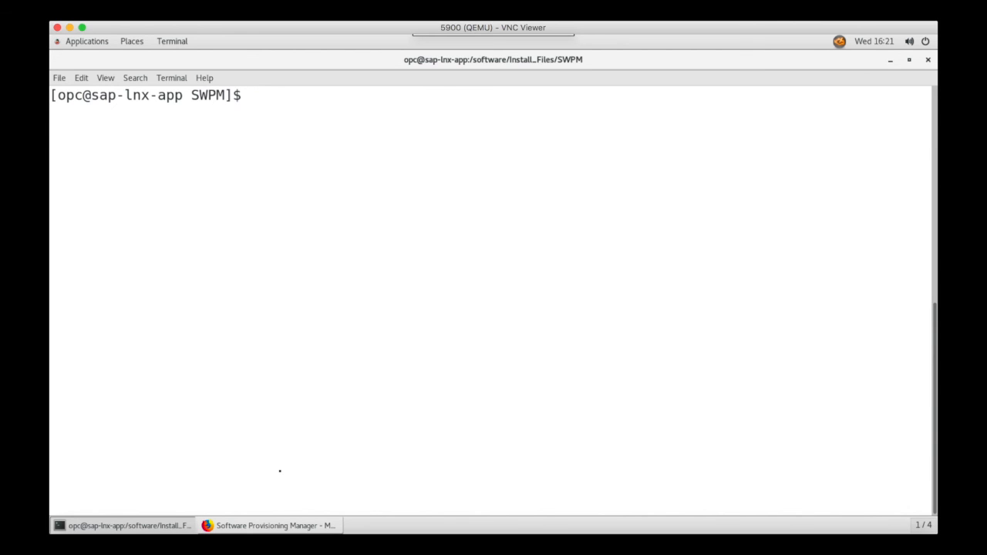
Begin typing ps -ef | grep -i ac to find the ASCS processes.
text(ps -ef |)
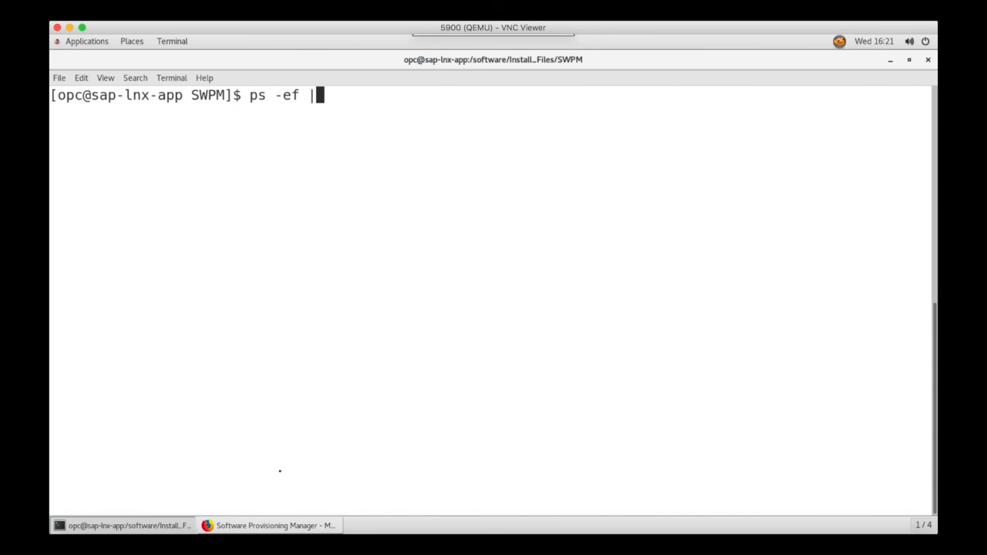
text(grep -i ac)
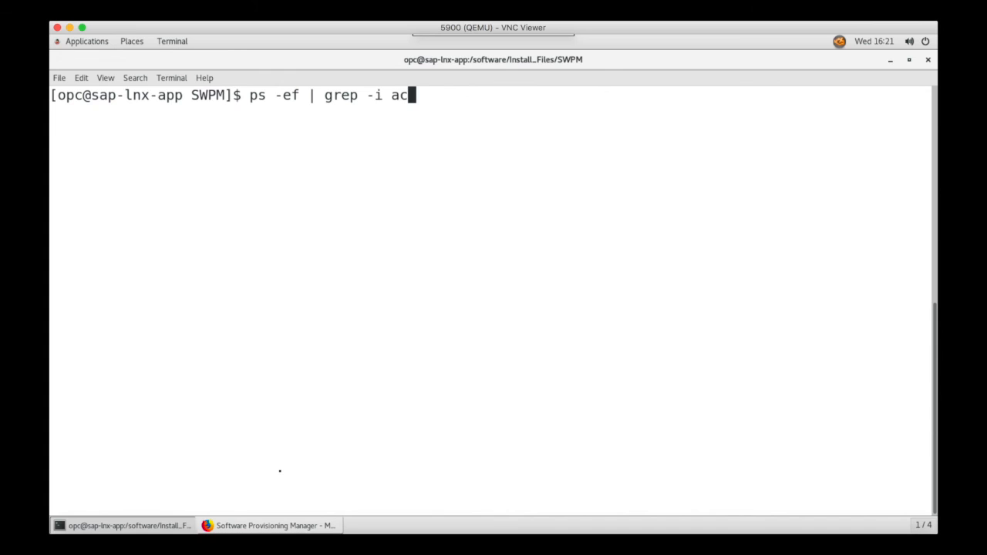